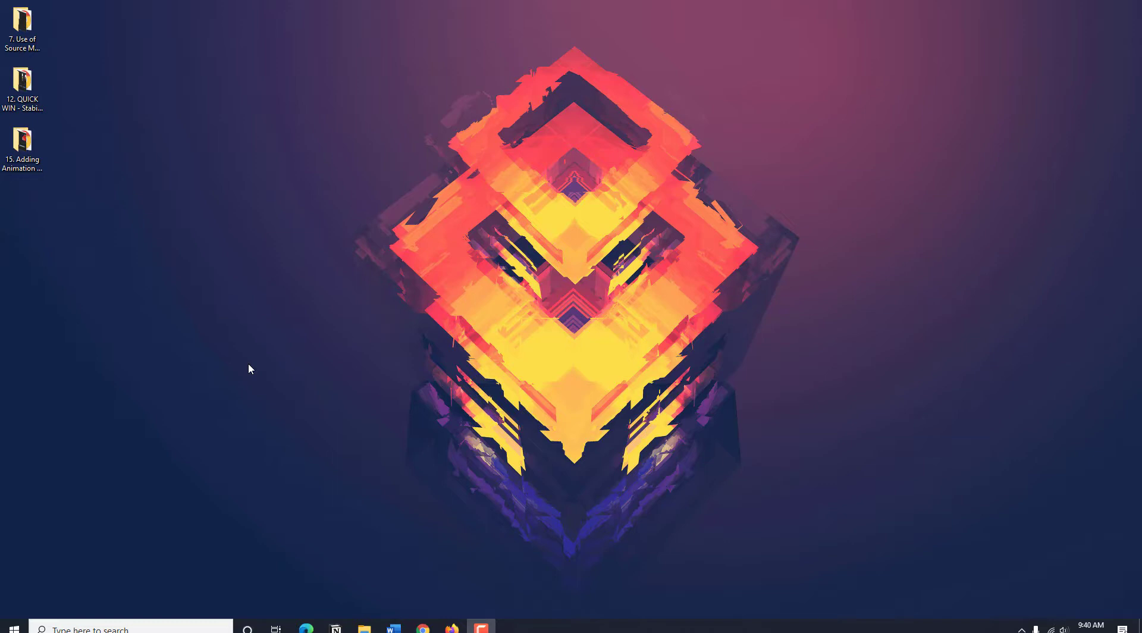
pyautogui.moveTo(172, 337)
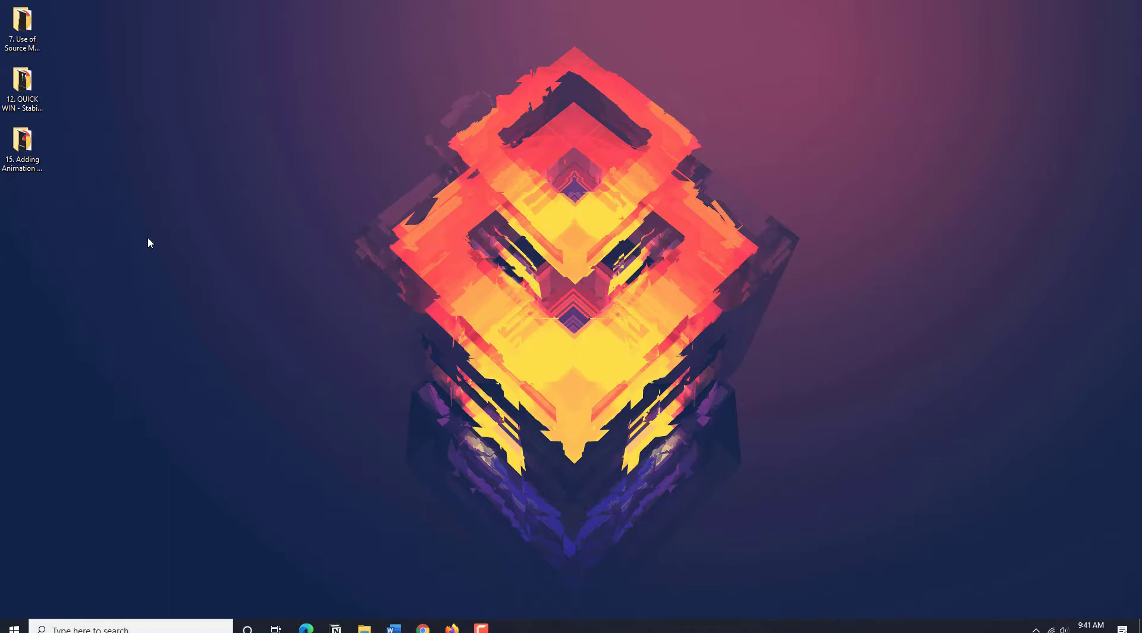
pyautogui.moveTo(122, 233)
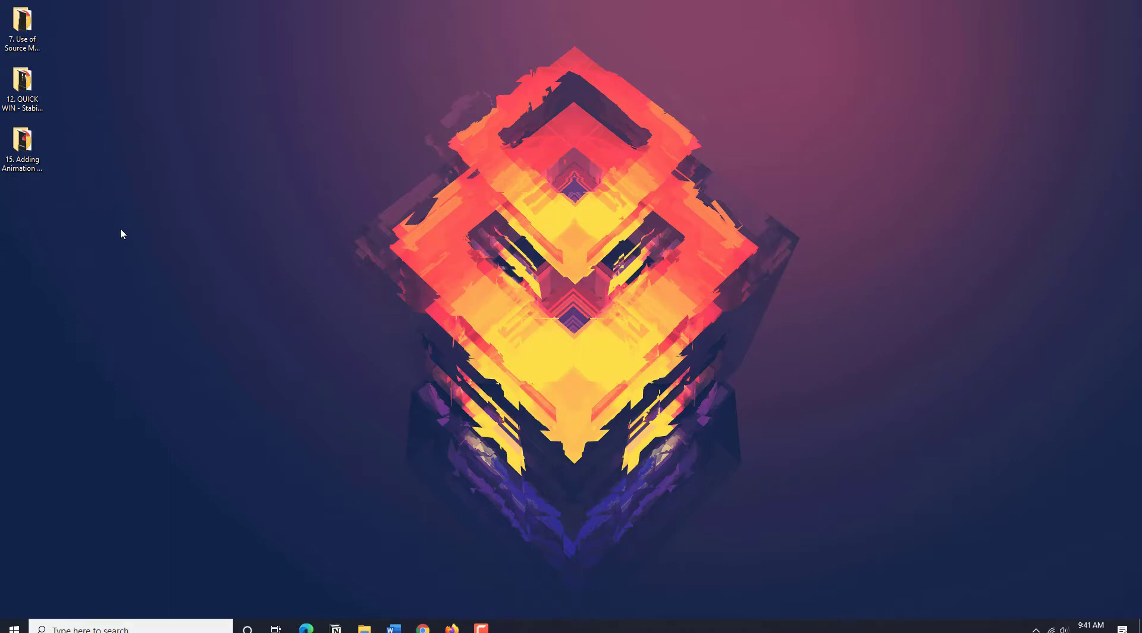
# Step: Try to open the Adding Animation folder and dismiss the item-not-found error
pyautogui.click(23, 139)
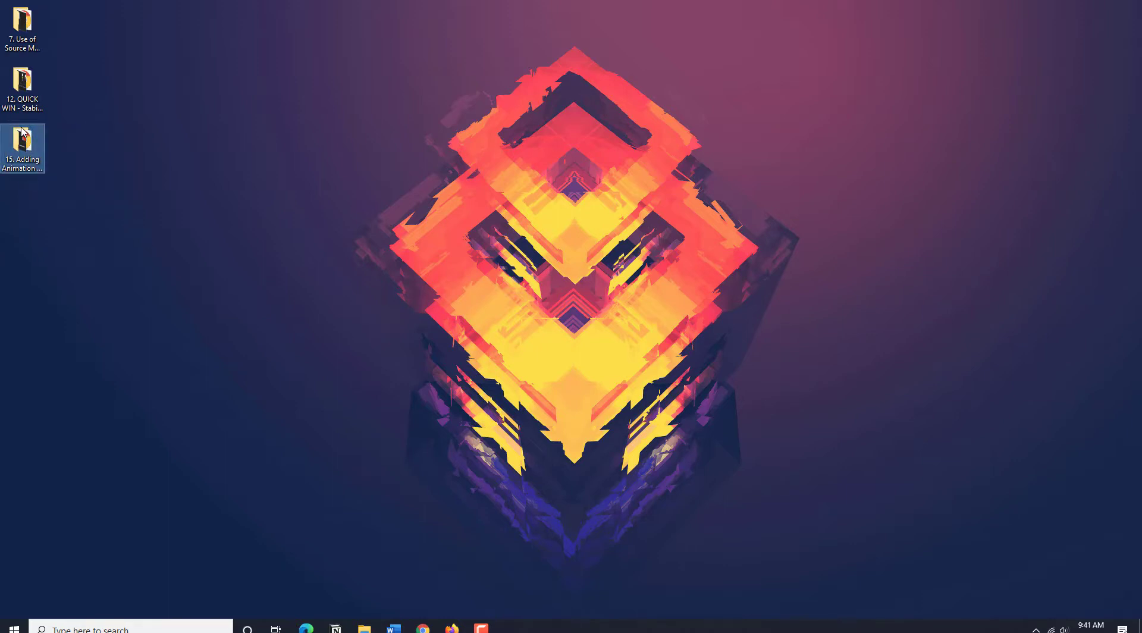
pyautogui.doubleClick(23, 148)
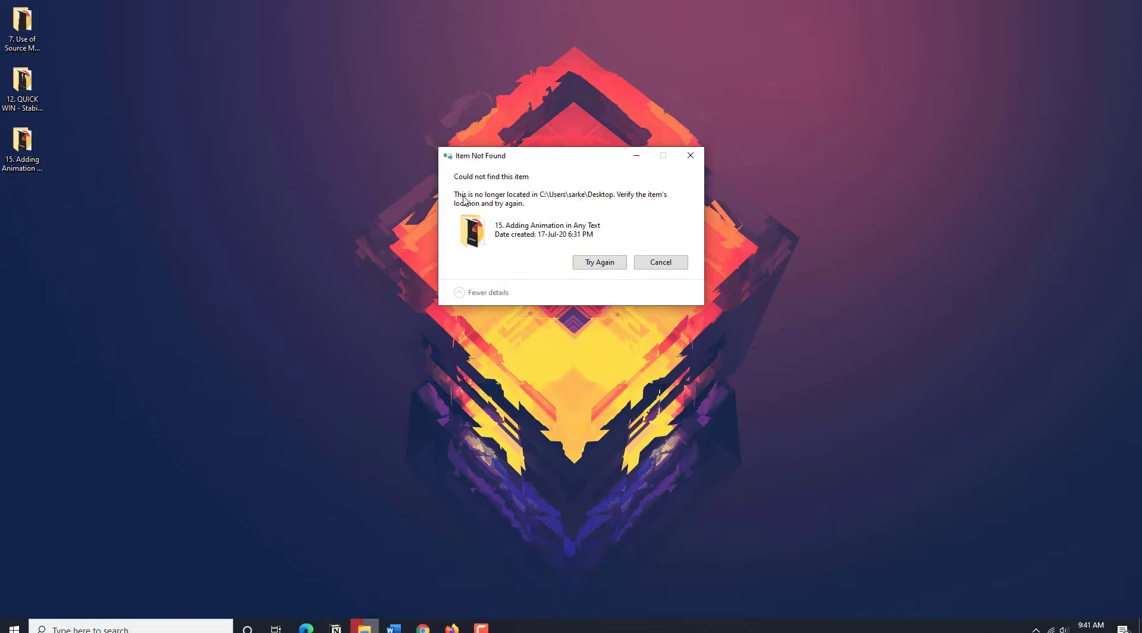
pyautogui.moveTo(551, 190)
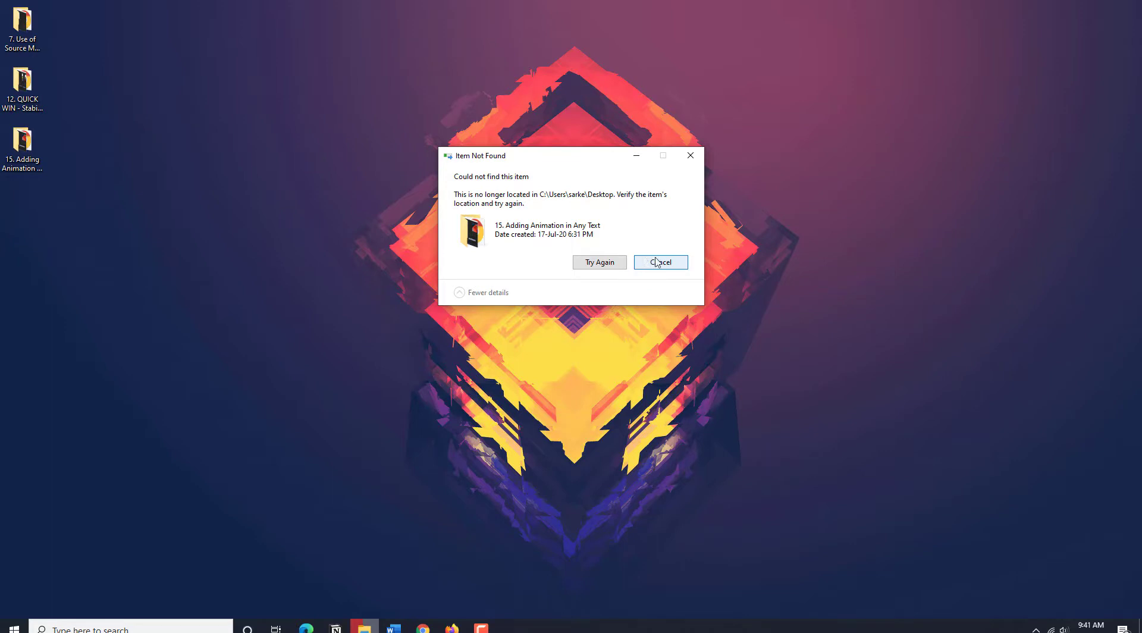
pyautogui.click(659, 262)
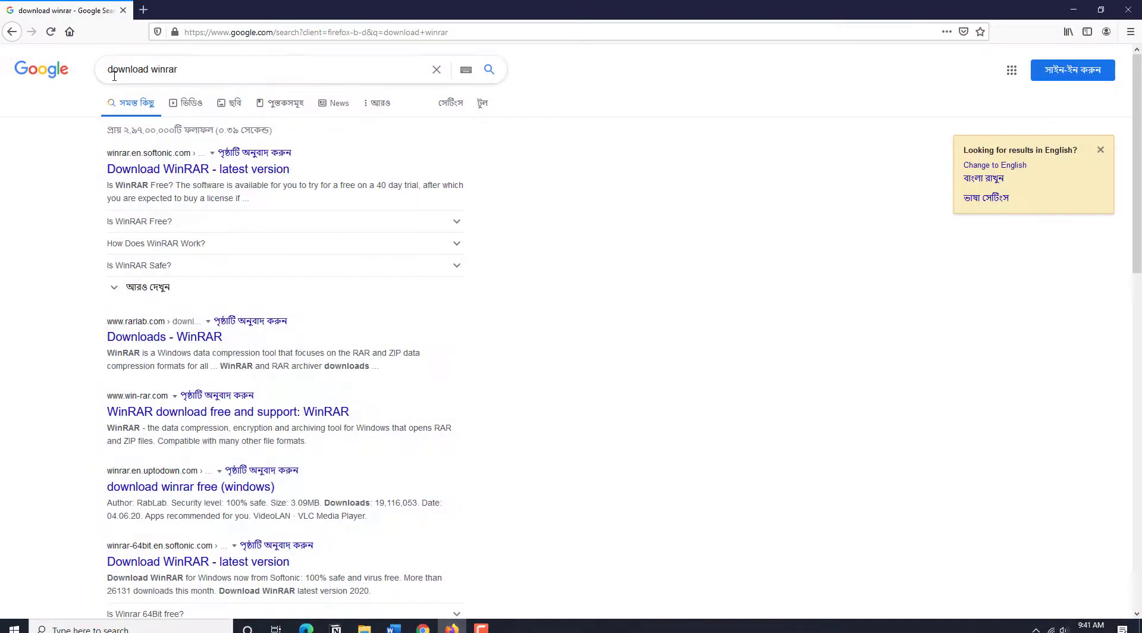
# Step: Open the Softonic Download WinRAR result from the Google search
pyautogui.click(198, 168)
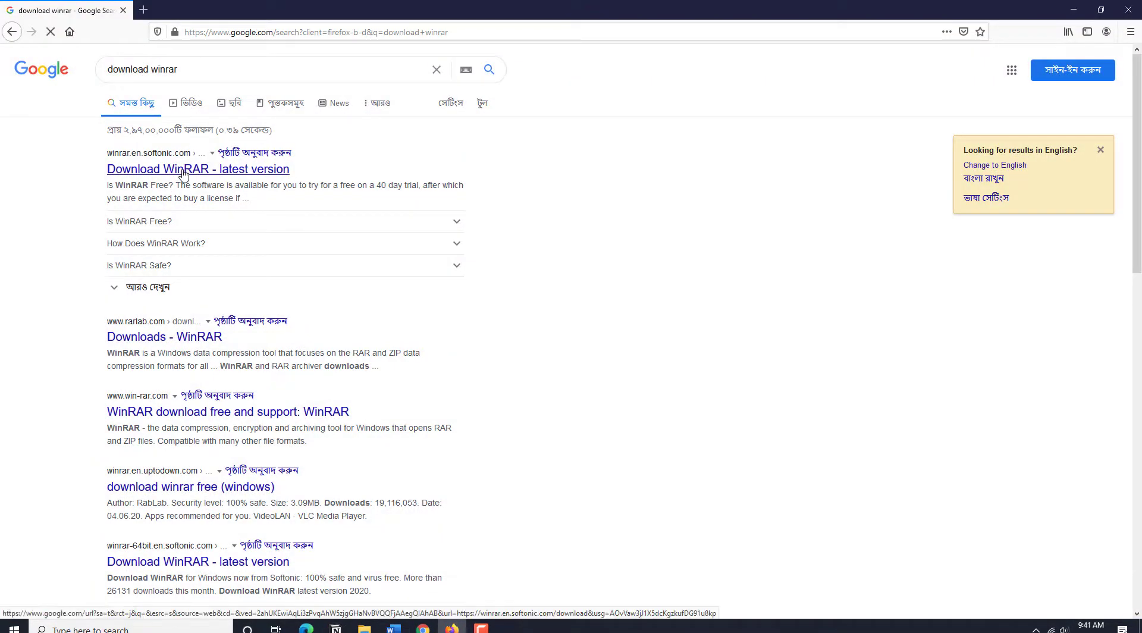
pyautogui.click(197, 168)
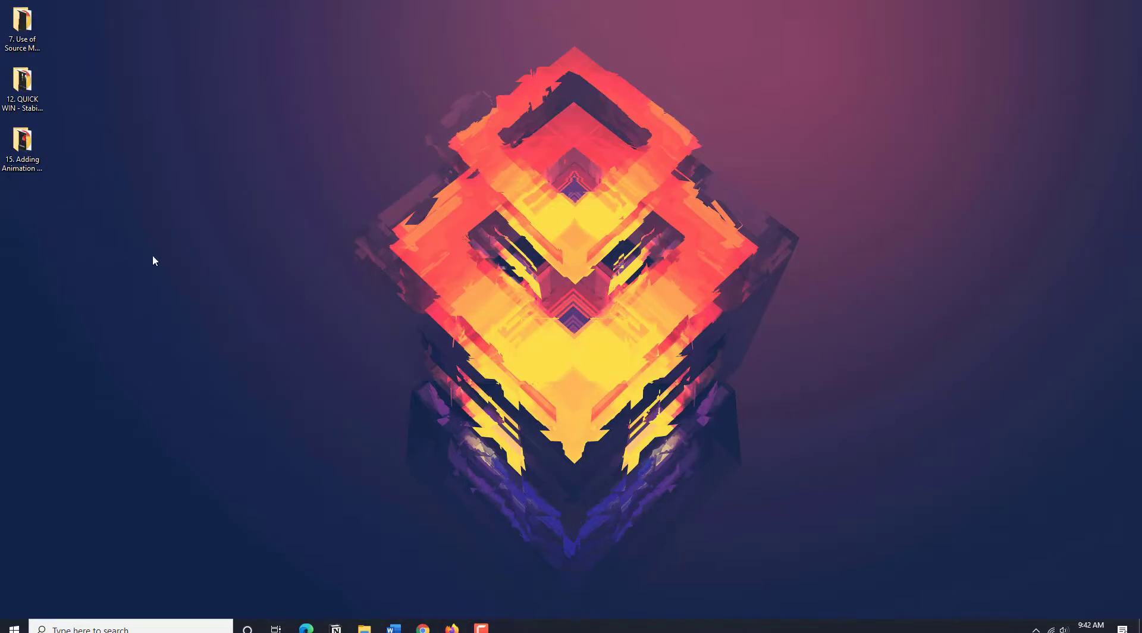
# Step: Archive '15. Adding Animation in Any Text' as ZIP with 'Delete files after archiving' enabled
pyautogui.rightClick(22, 138)
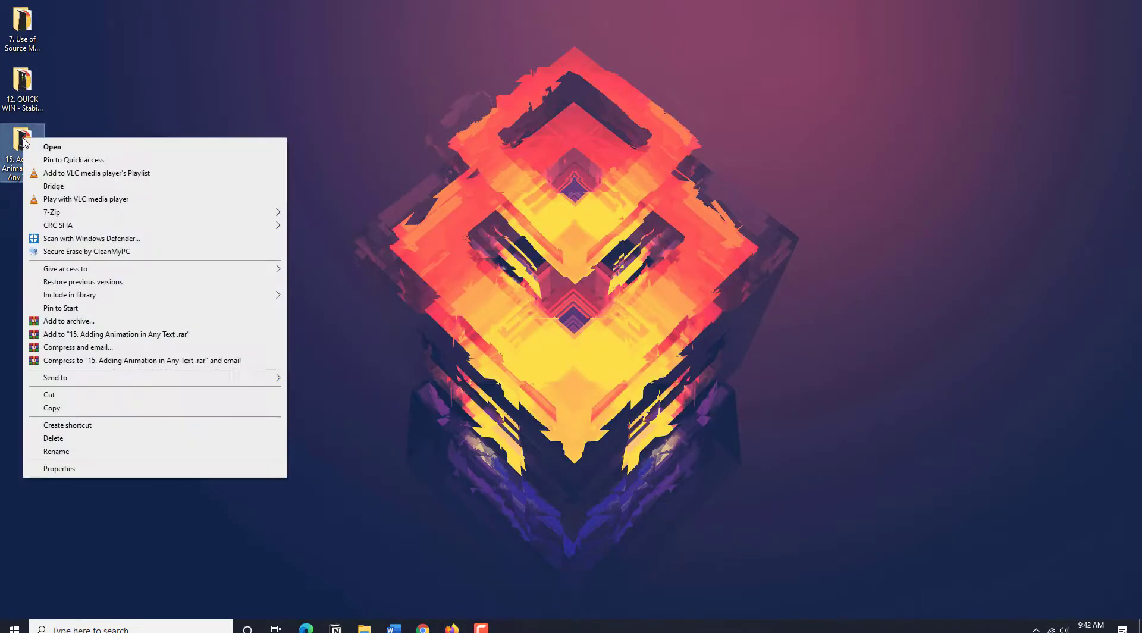
pyautogui.moveTo(68, 321)
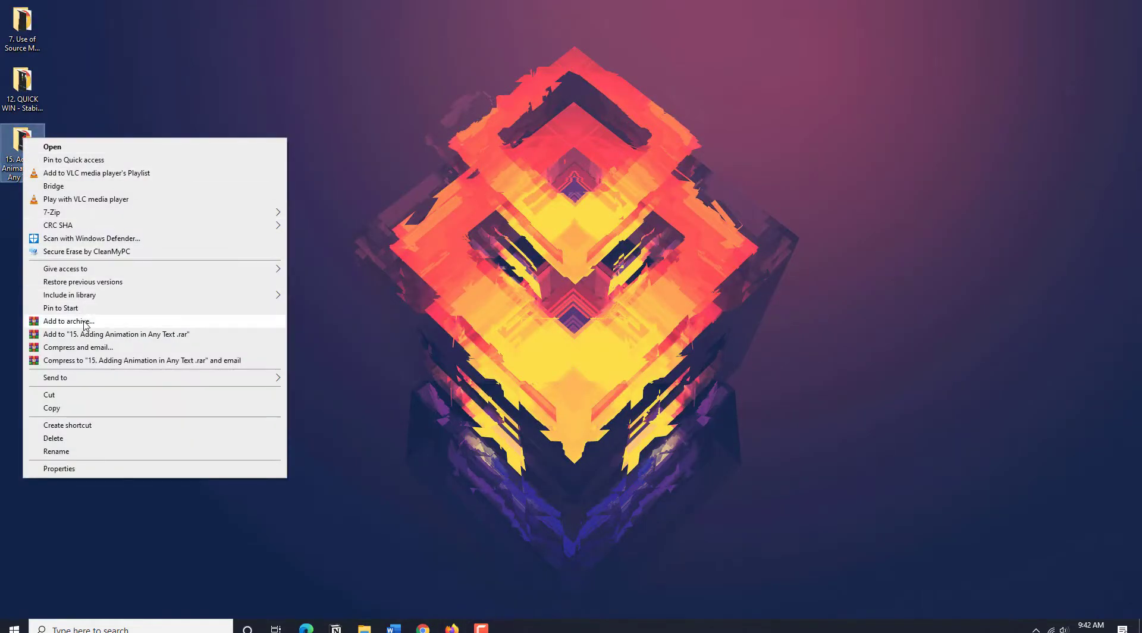
pyautogui.click(66, 321)
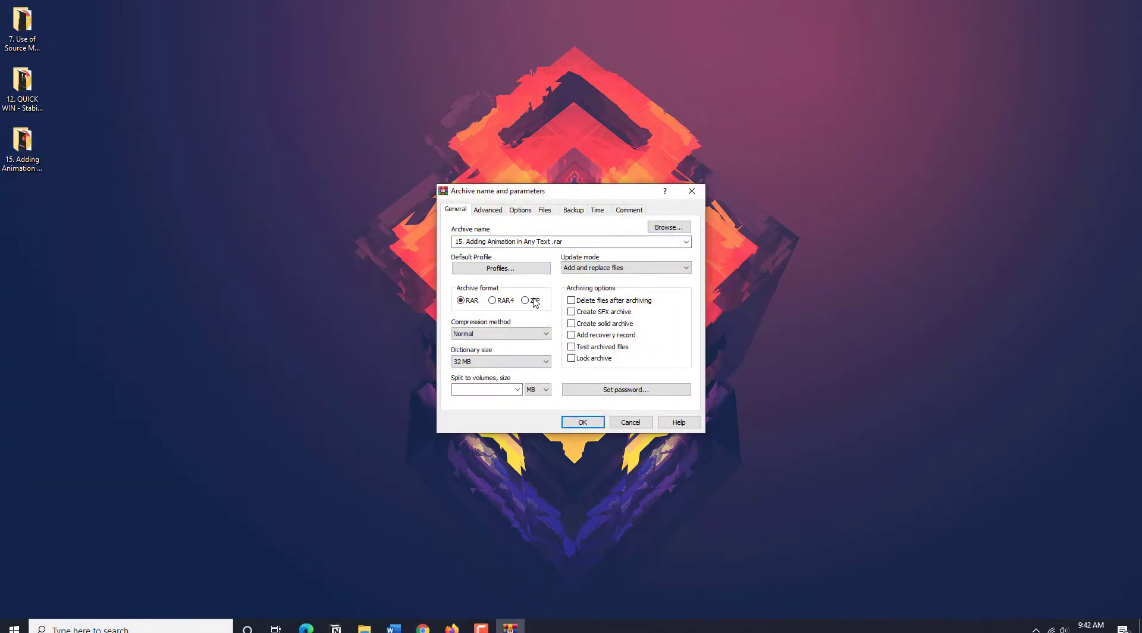
pyautogui.click(525, 300)
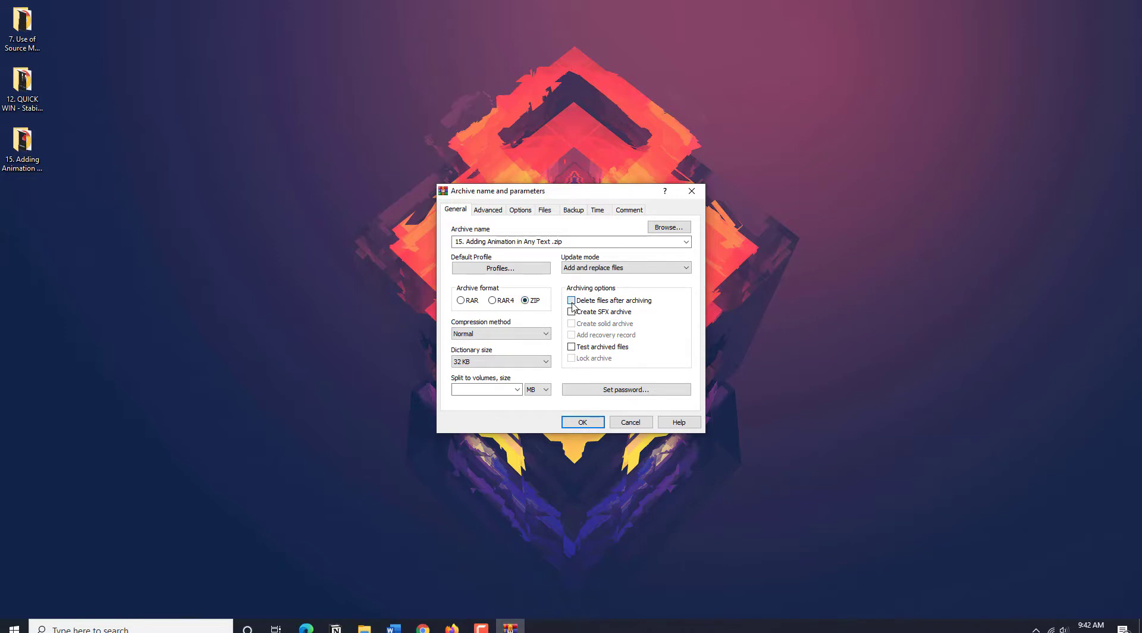
pyautogui.click(573, 299)
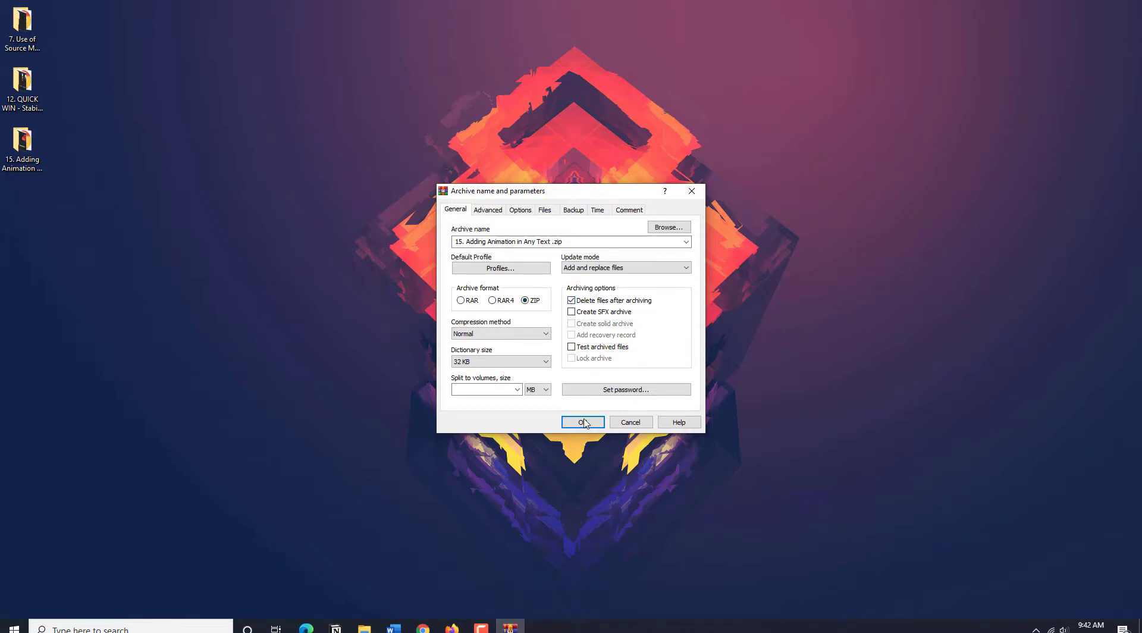
pyautogui.click(582, 423)
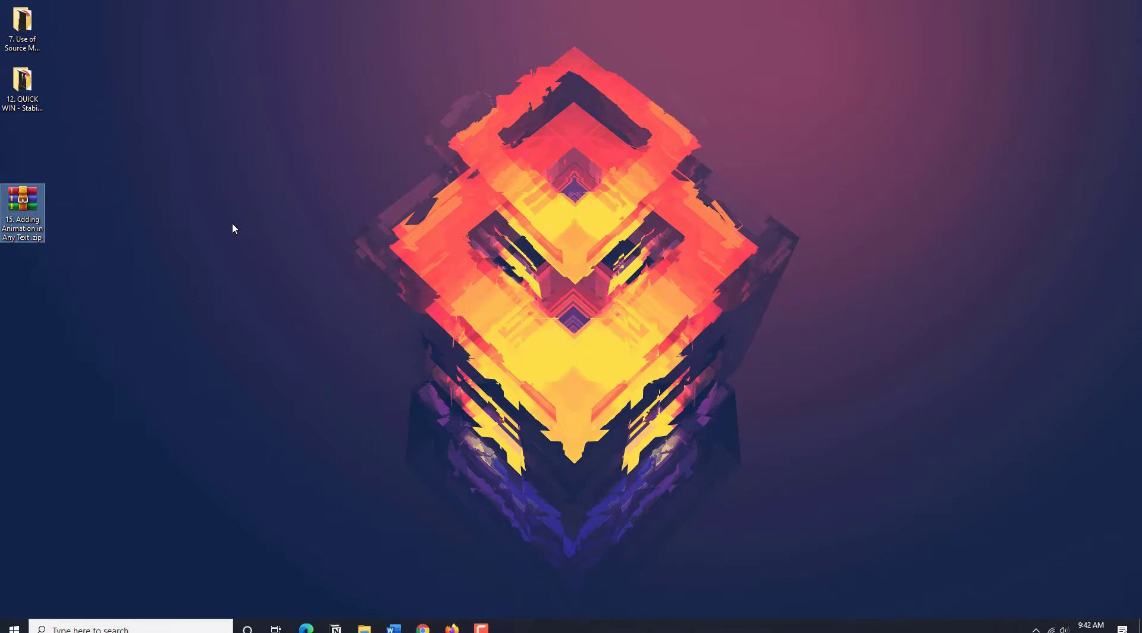
pyautogui.moveTo(219, 239)
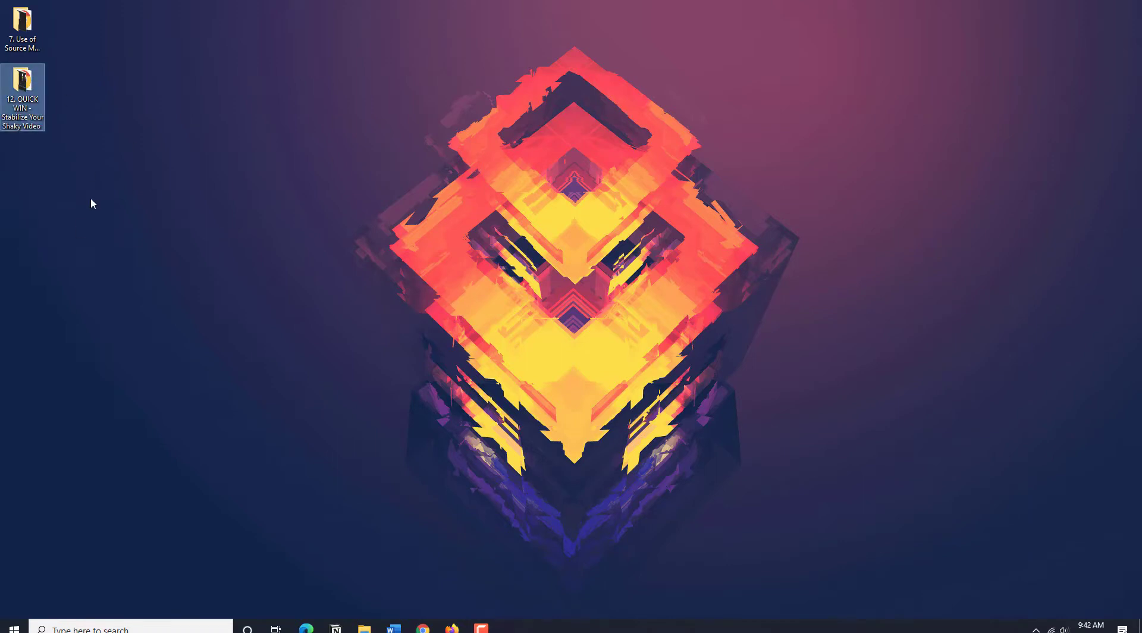
pyautogui.moveTo(25, 83)
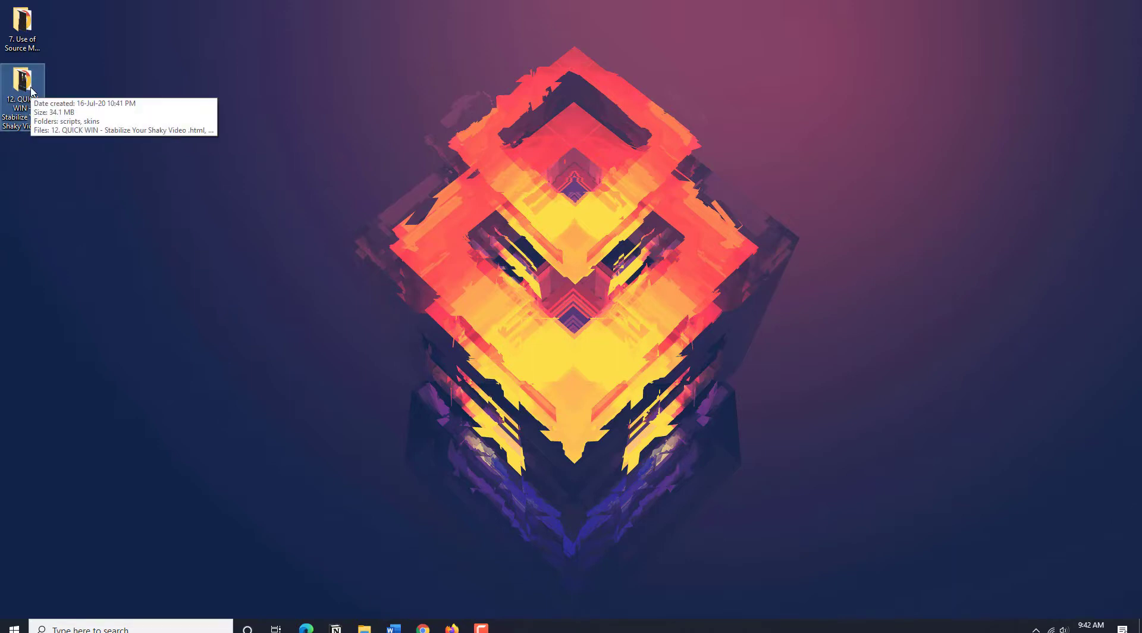
# Step: Try to open the 12. QUICK WIN folder and dismiss the item-not-found error
pyautogui.doubleClick(23, 78)
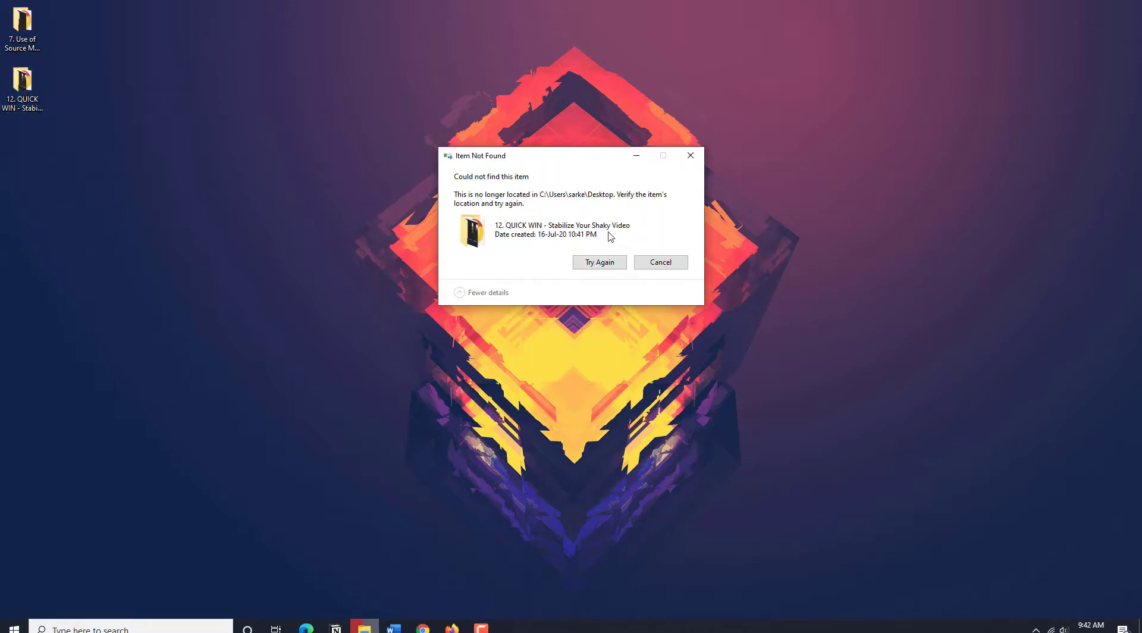
pyautogui.click(660, 262)
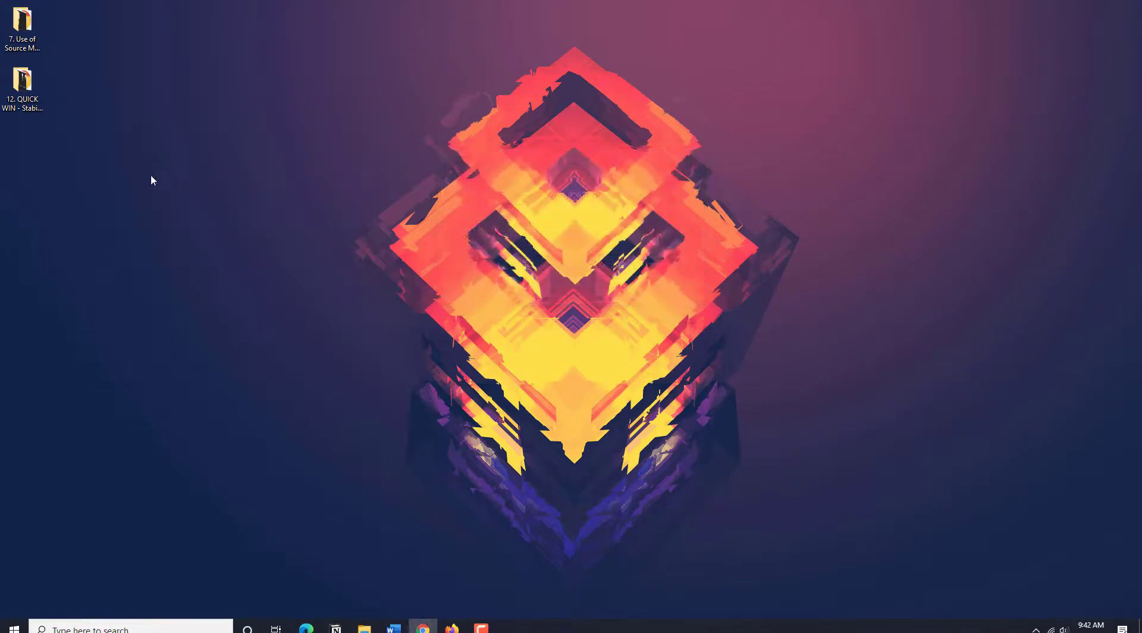
# Step: Archive the QUICK WIN folder as ZIP with 'Delete files after archiving', then select the ZIP for deletion
pyautogui.rightClick(22, 81)
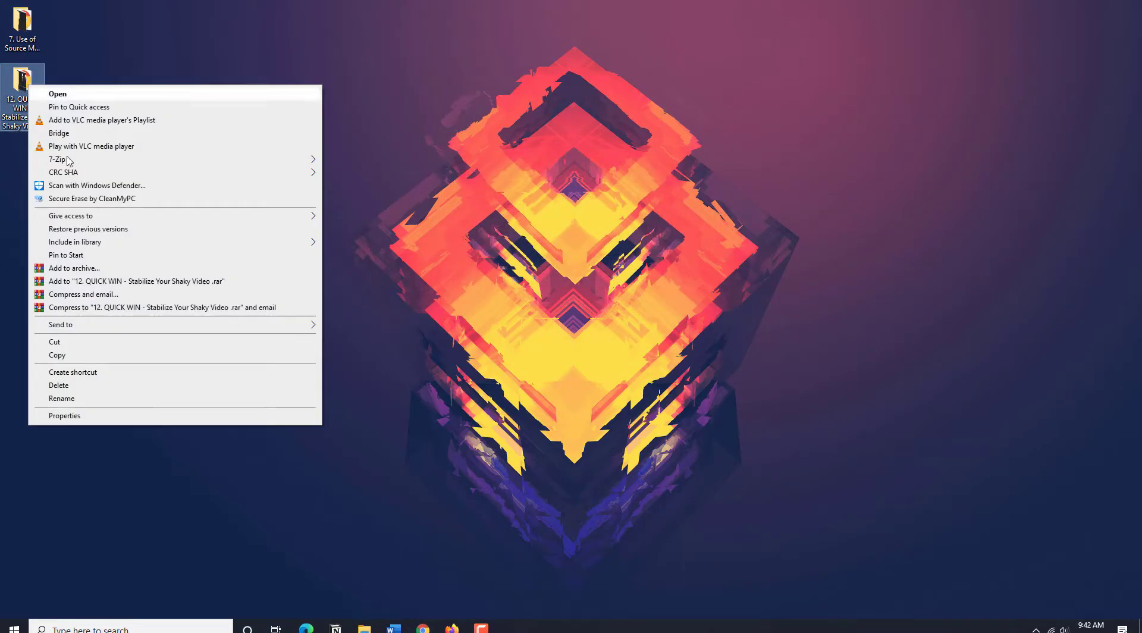
pyautogui.click(74, 268)
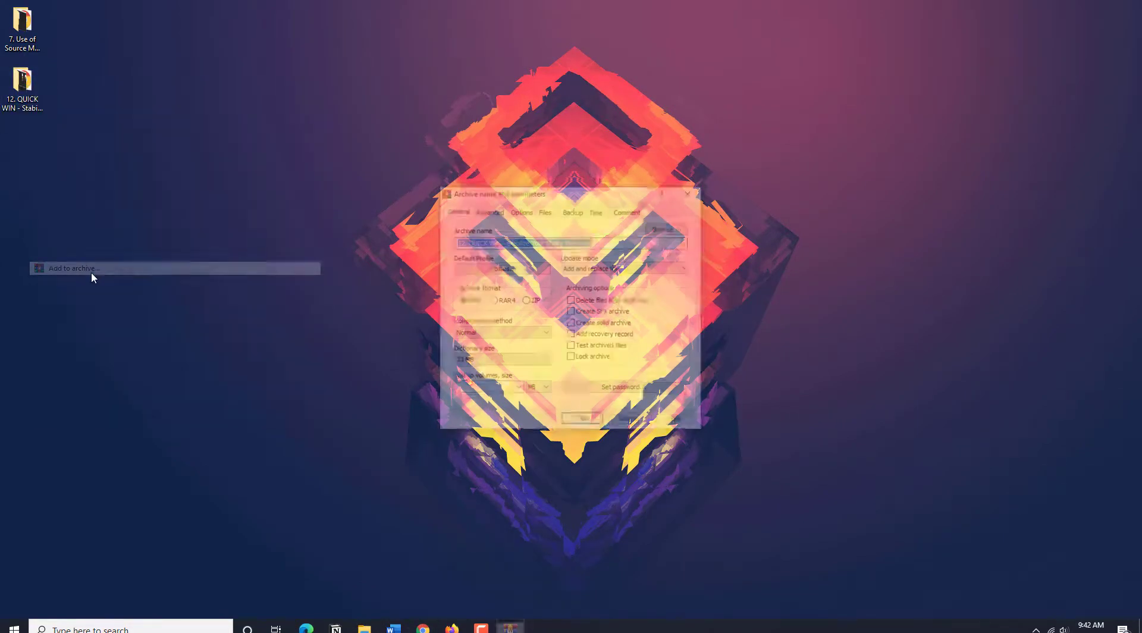
pyautogui.click(525, 300)
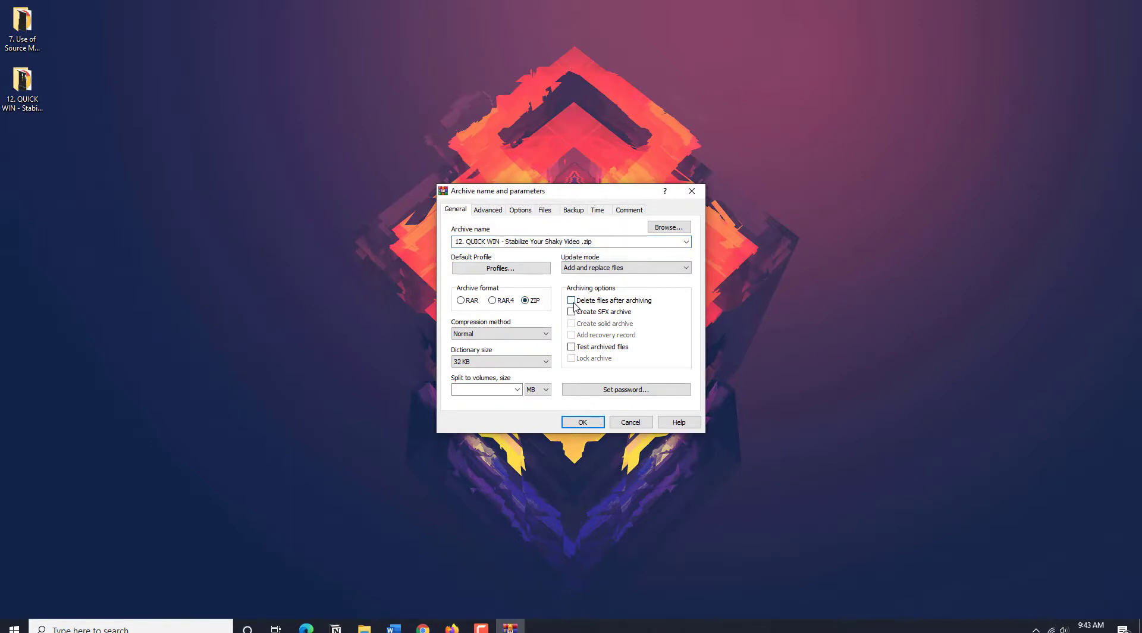
pyautogui.click(572, 299)
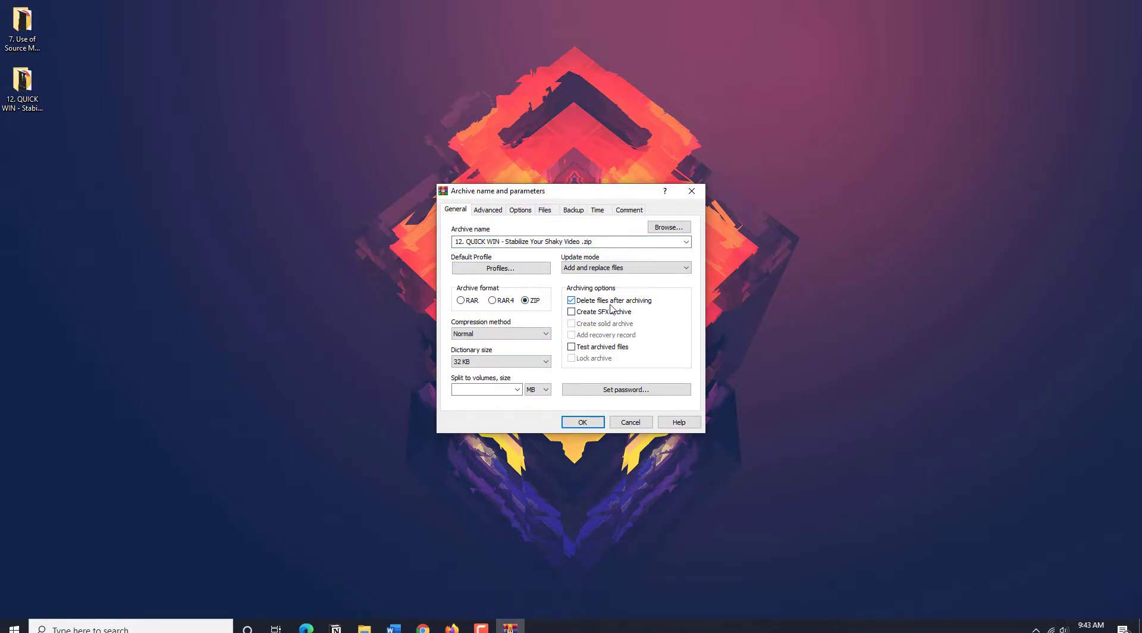
pyautogui.moveTo(654, 319)
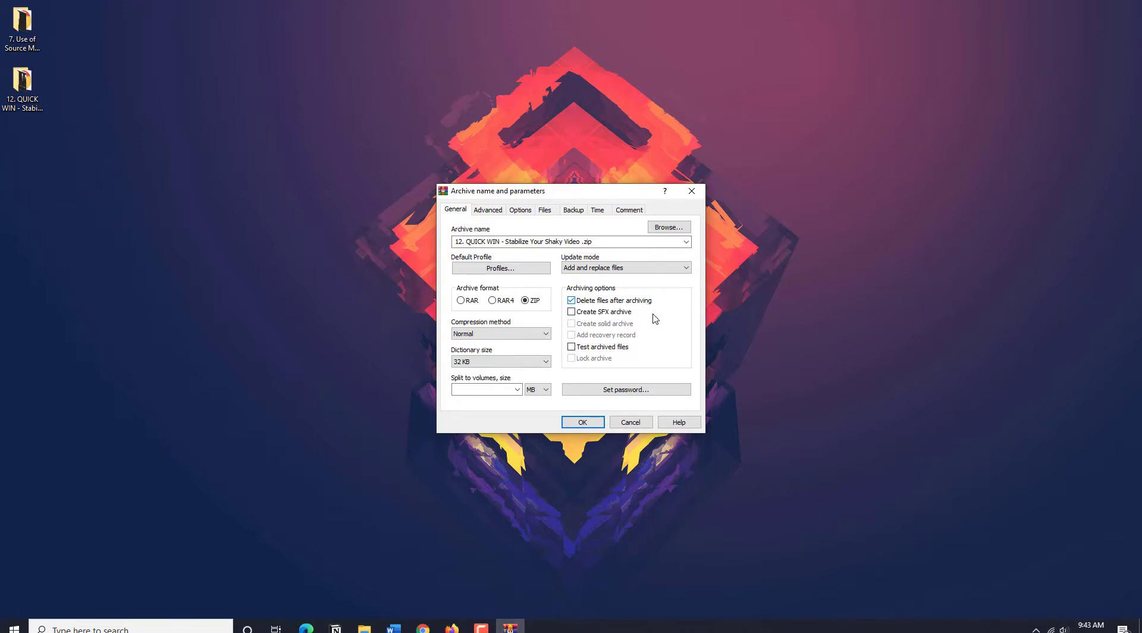
pyautogui.click(582, 422)
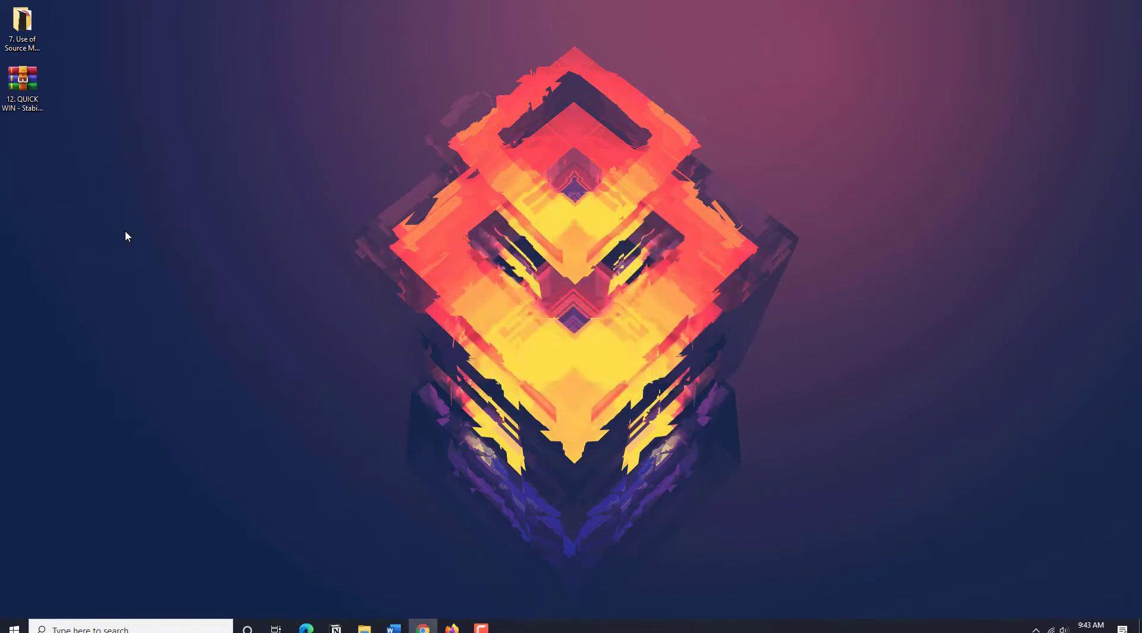
pyautogui.click(23, 79)
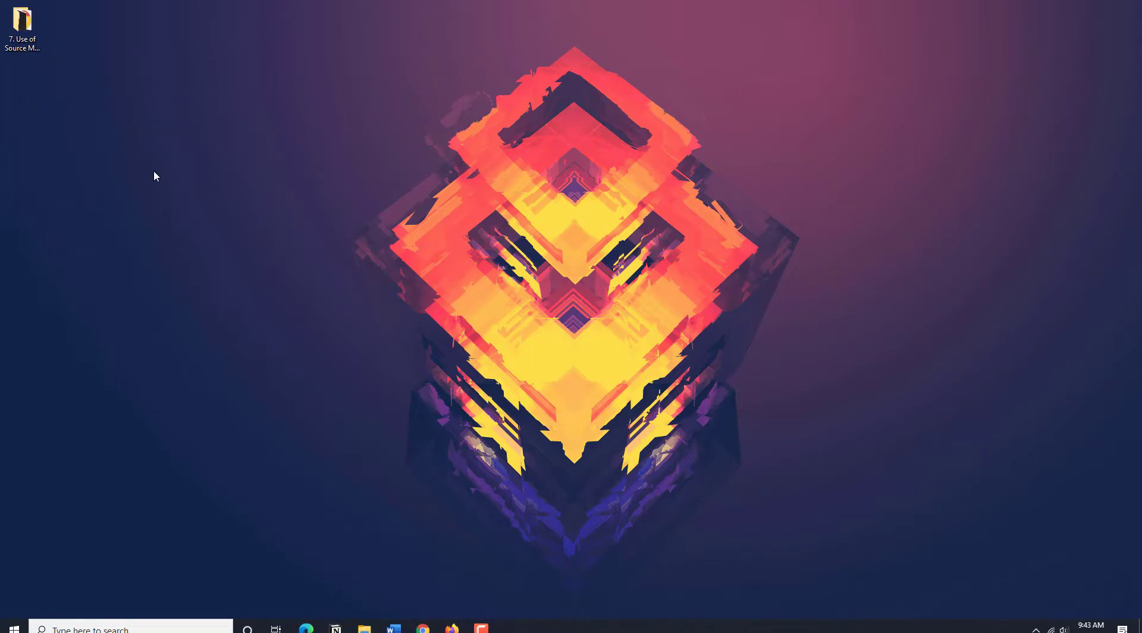
# Step: Archive '7. Use of Source Monitor for Selection' as ZIP that deletes the original folder
pyautogui.rightClick(21, 21)
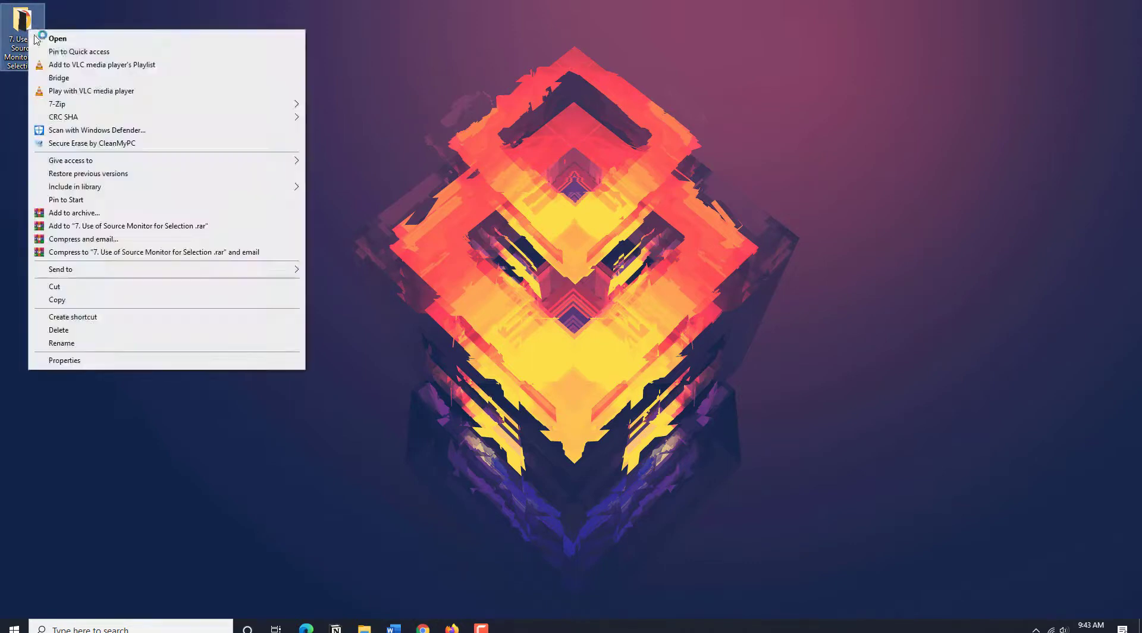
pyautogui.click(73, 212)
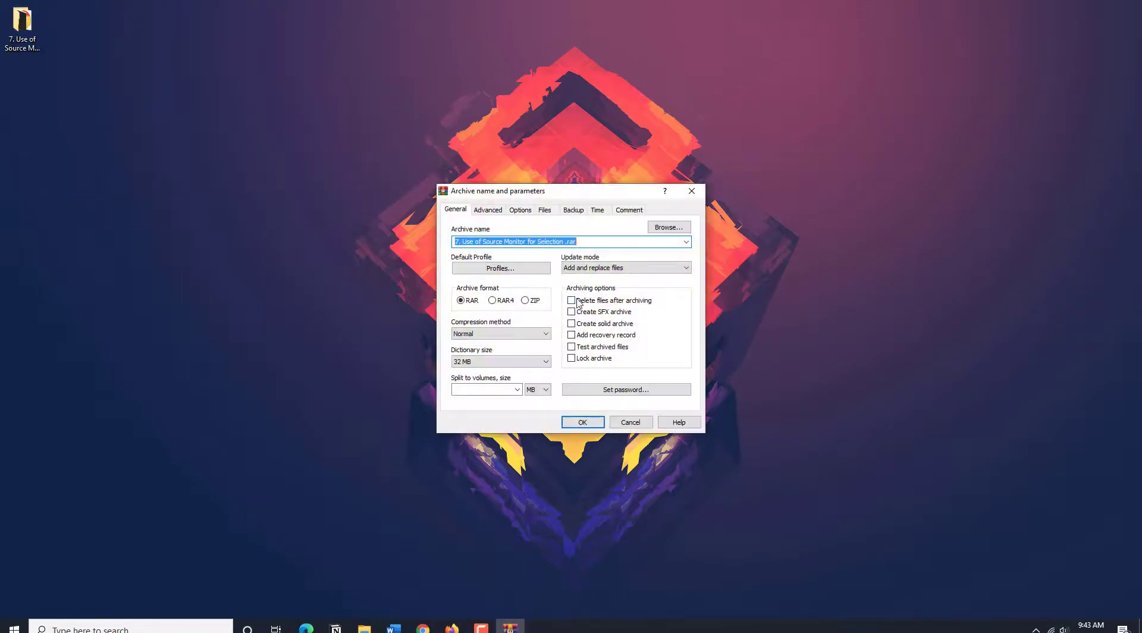
pyautogui.click(525, 300)
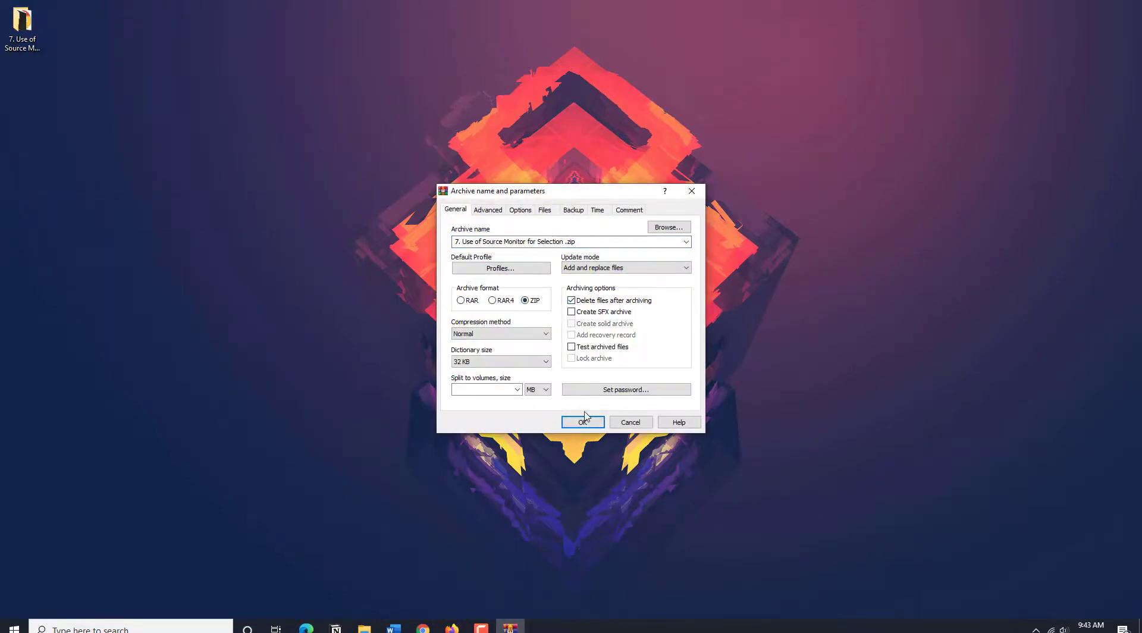
pyautogui.click(583, 421)
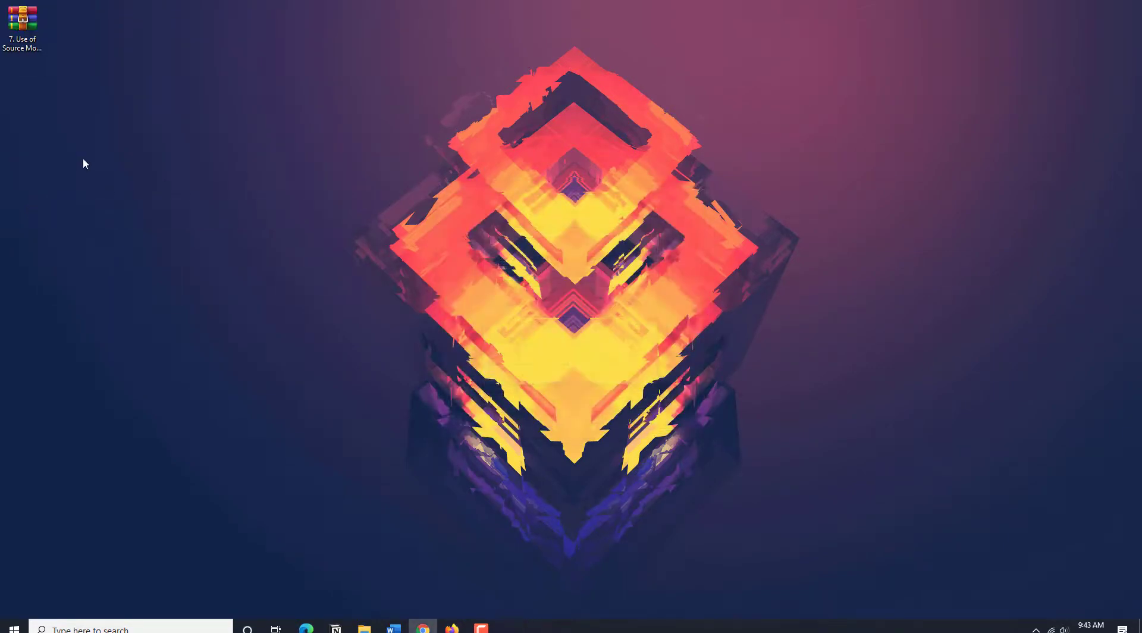